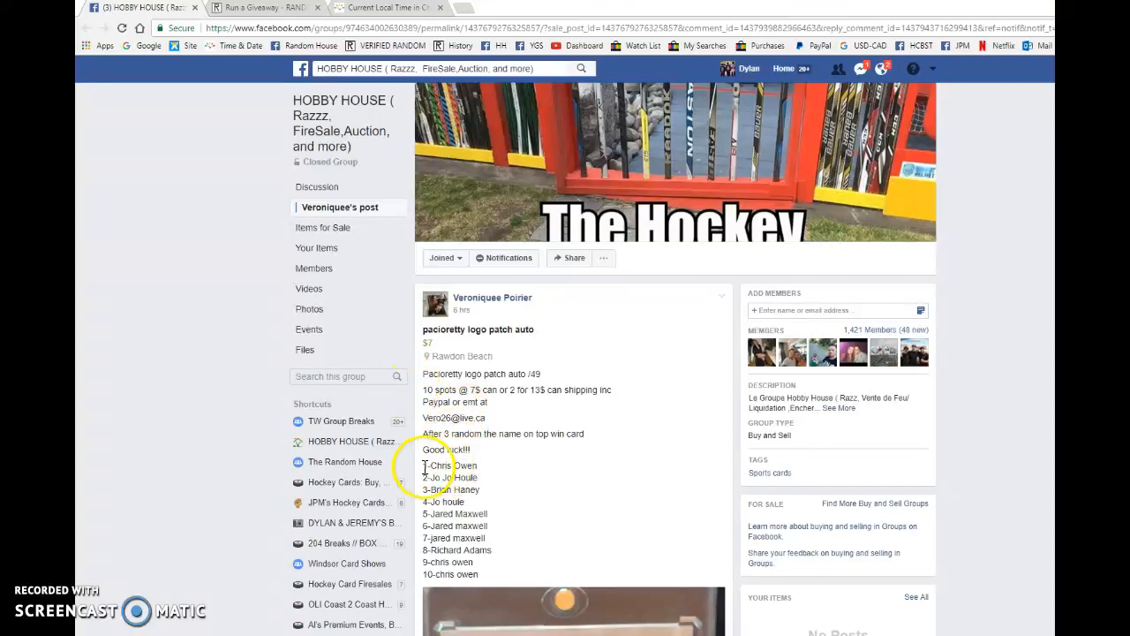
# Scroll the sale post's comment thread down to the latest 'LIVE' comment.
pyautogui.scroll(-3)
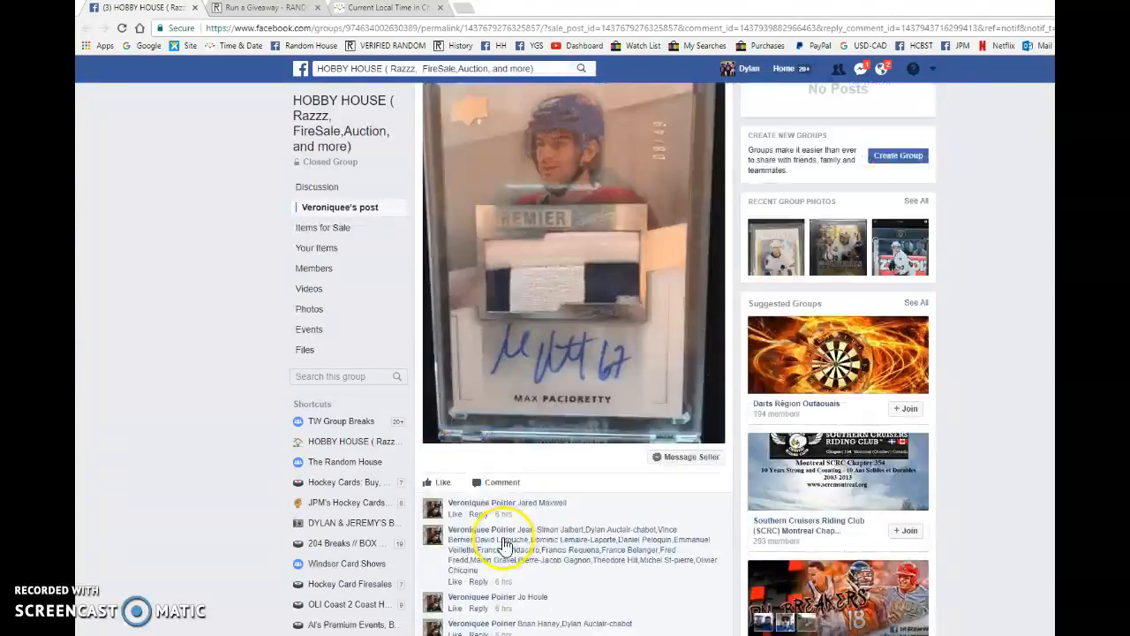
pyautogui.scroll(-3)
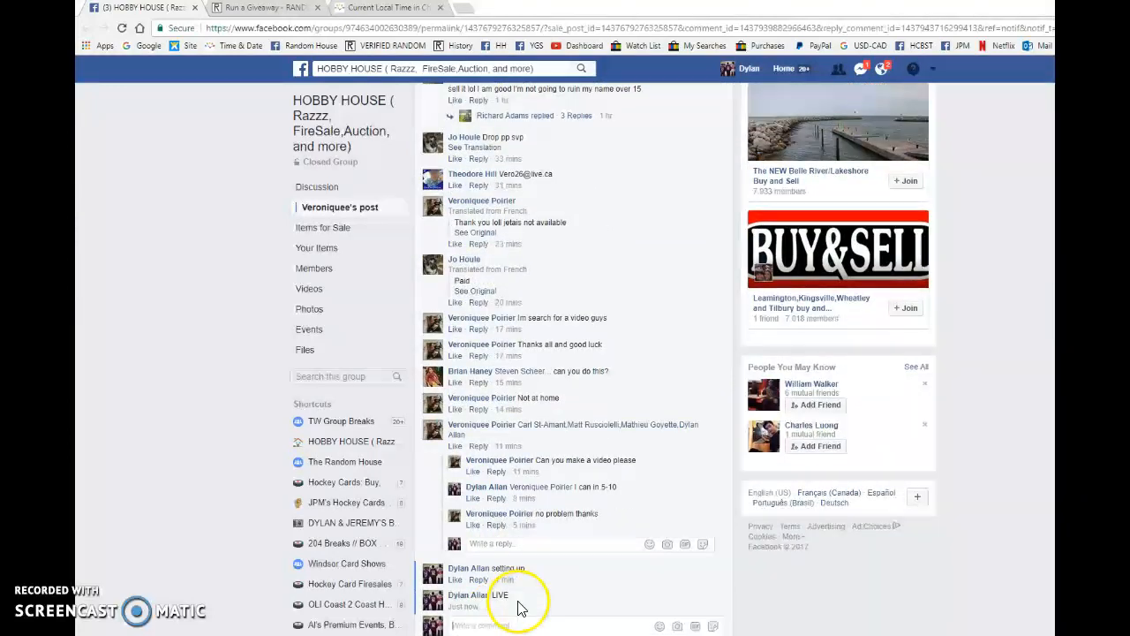
# Begin the giveaway for the ten entries and run rounds one and two.
pyautogui.click(260, 7)
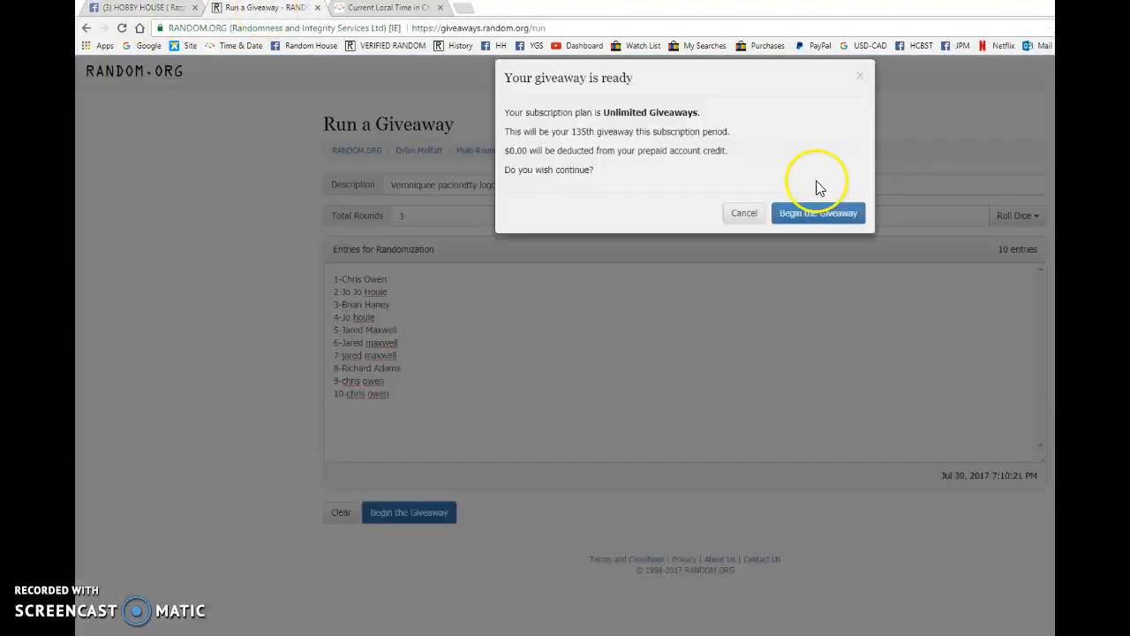
pyautogui.click(817, 213)
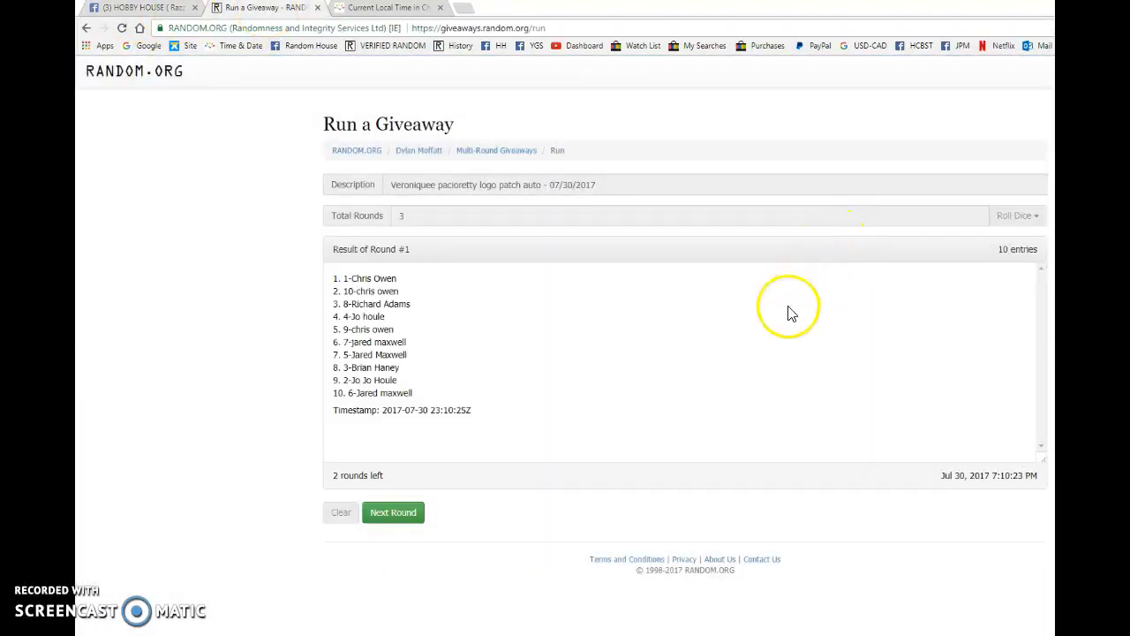
pyautogui.click(393, 512)
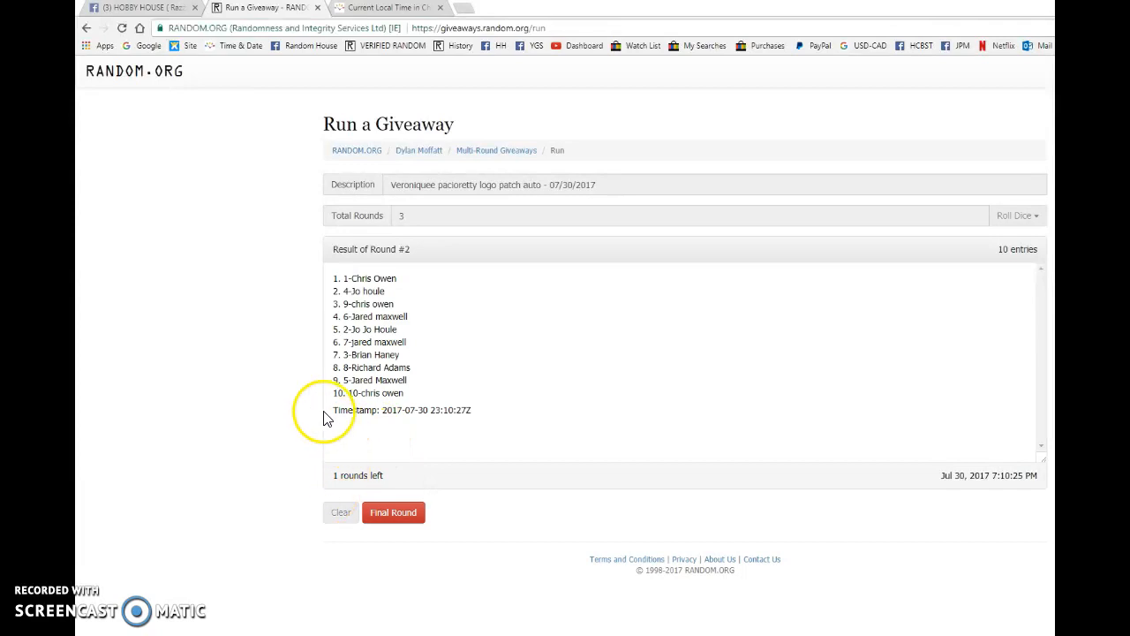
# Post round results on Facebook, run the final round, and return to the sale post.
pyautogui.click(142, 8)
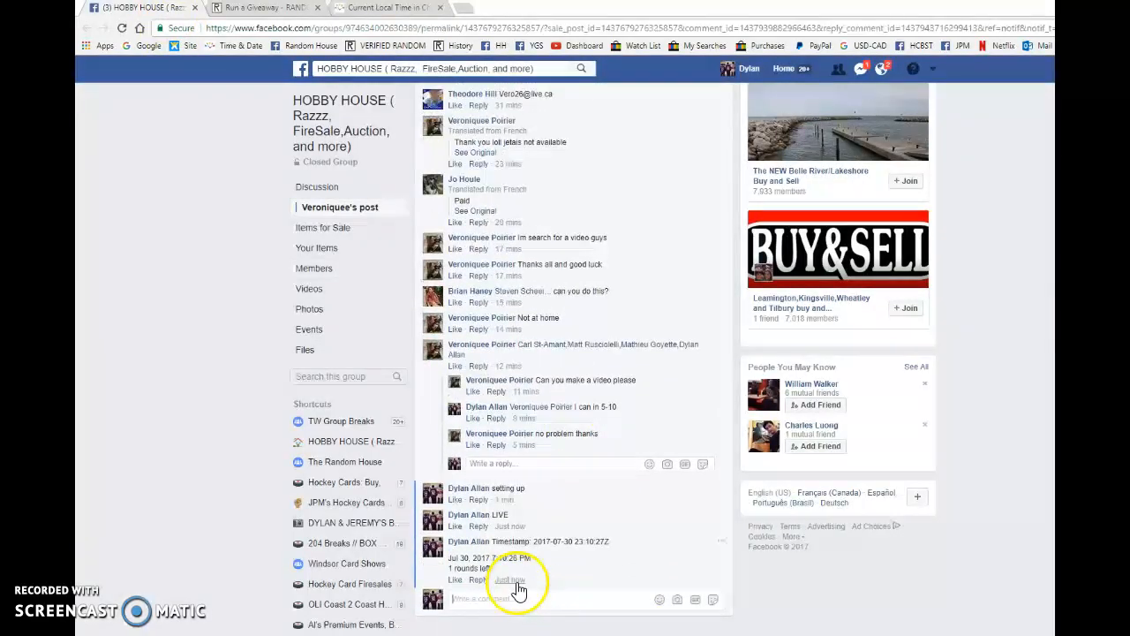
pyautogui.click(256, 7)
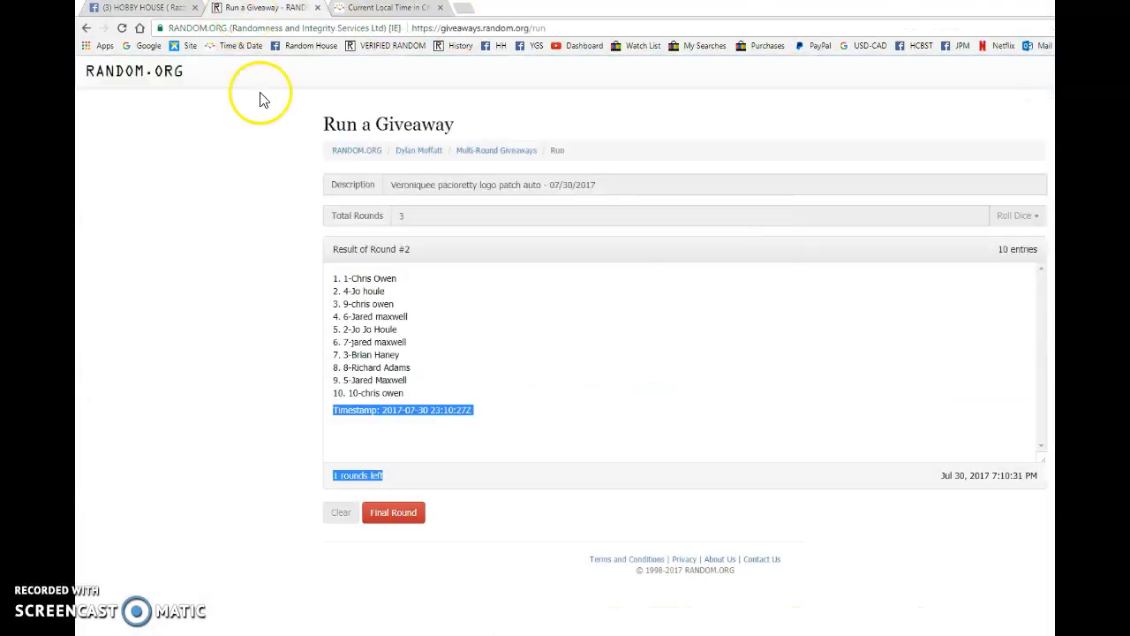
pyautogui.click(393, 512)
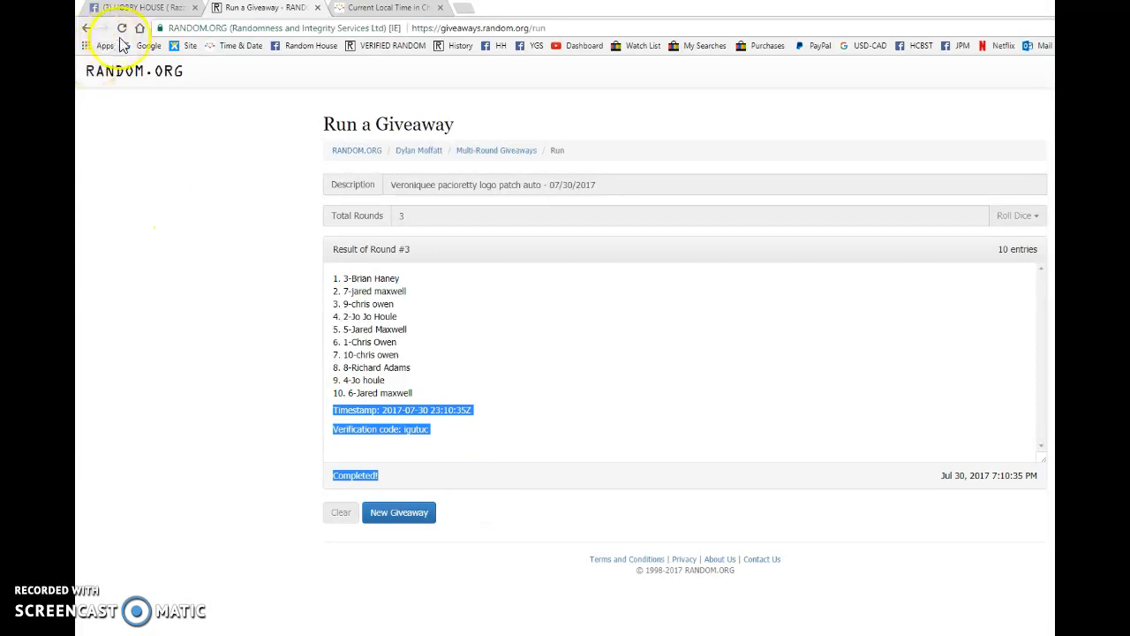
pyautogui.click(141, 7)
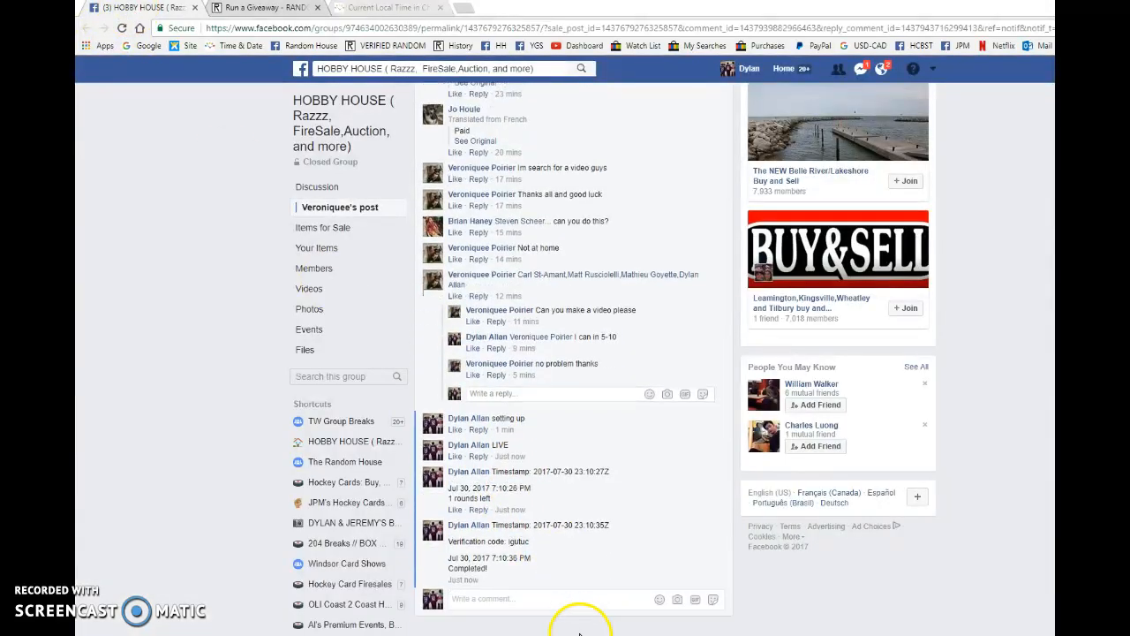